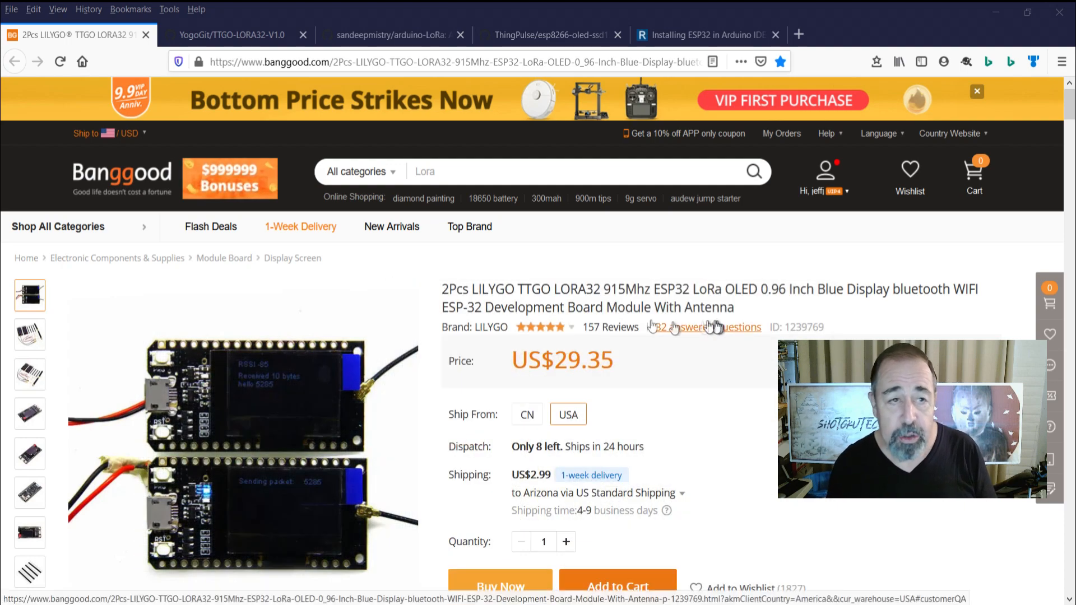
Step: Switch Firefox from the Banggood listing to the YogoGit/TTGO-LORA32-V1.0 repository tab
left_click(233, 34)
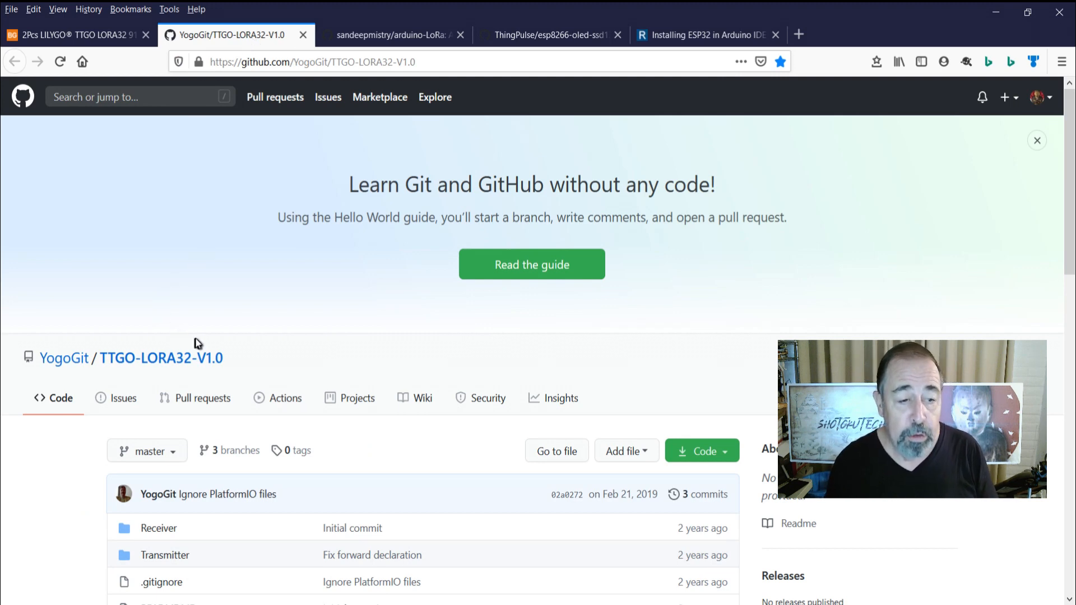
Step: Download TTGO-LORA32-V1.0, arduino-LoRa and esp8266-oled-ssd1306 from GitHub as ZIP archives
scroll("down", 3)
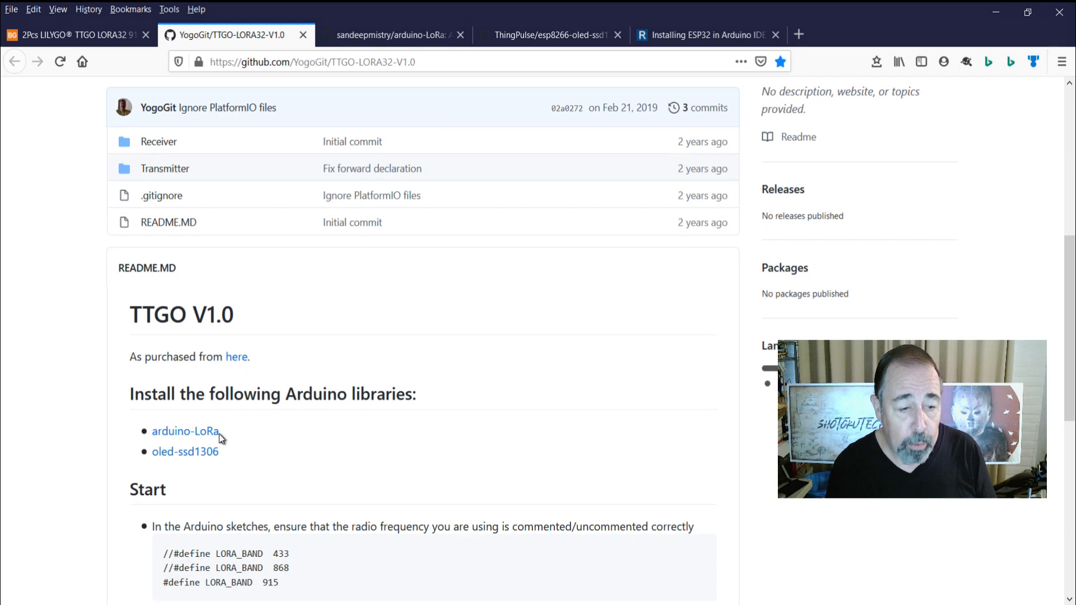
mouse_move(227, 458)
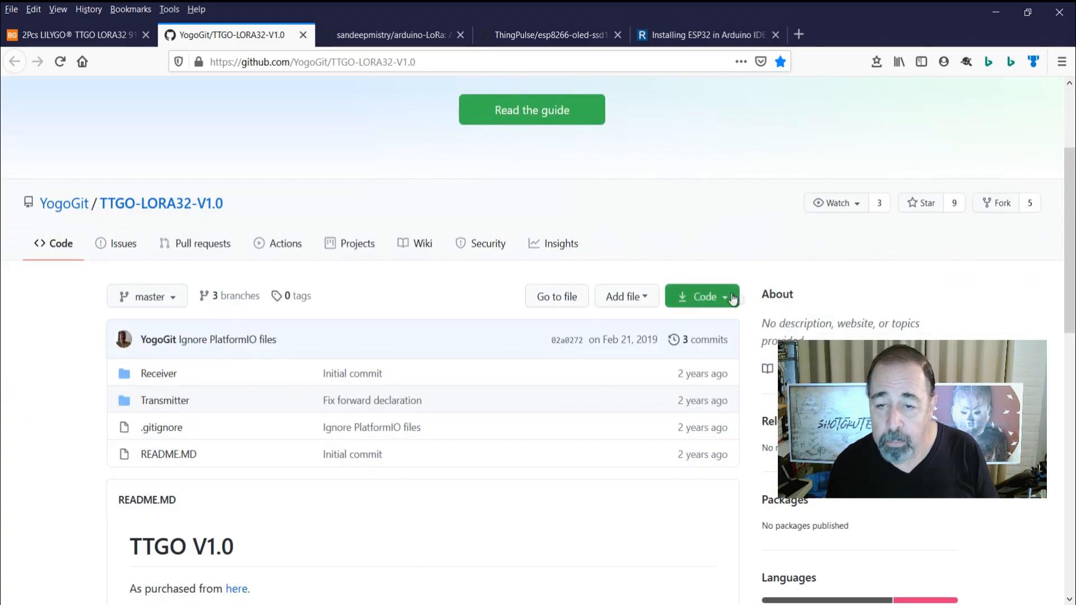
left_click(702, 296)
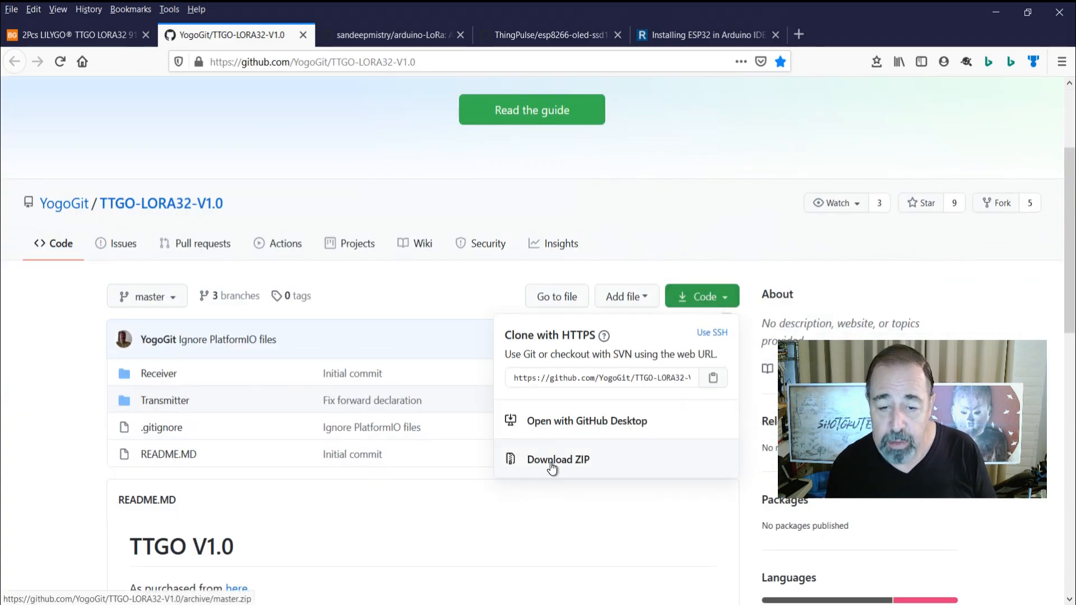
left_click(393, 35)
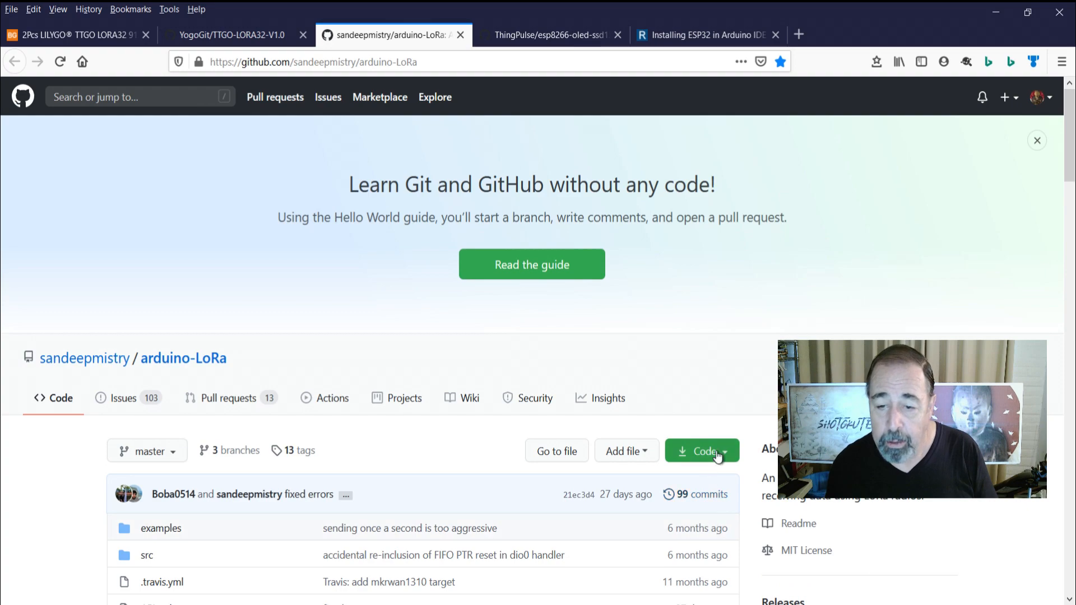
left_click(701, 450)
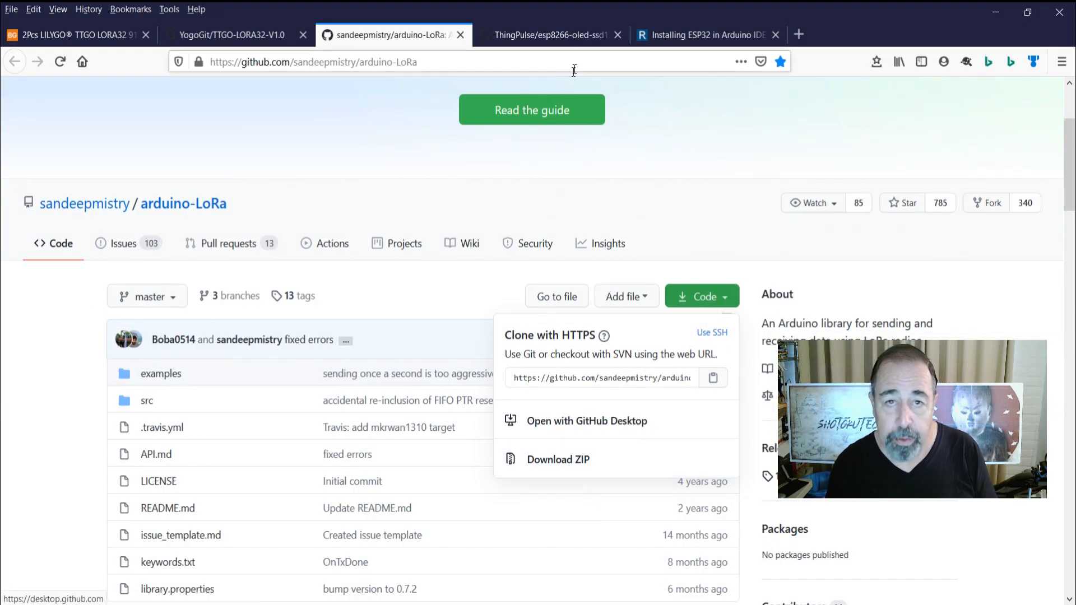
left_click(554, 35)
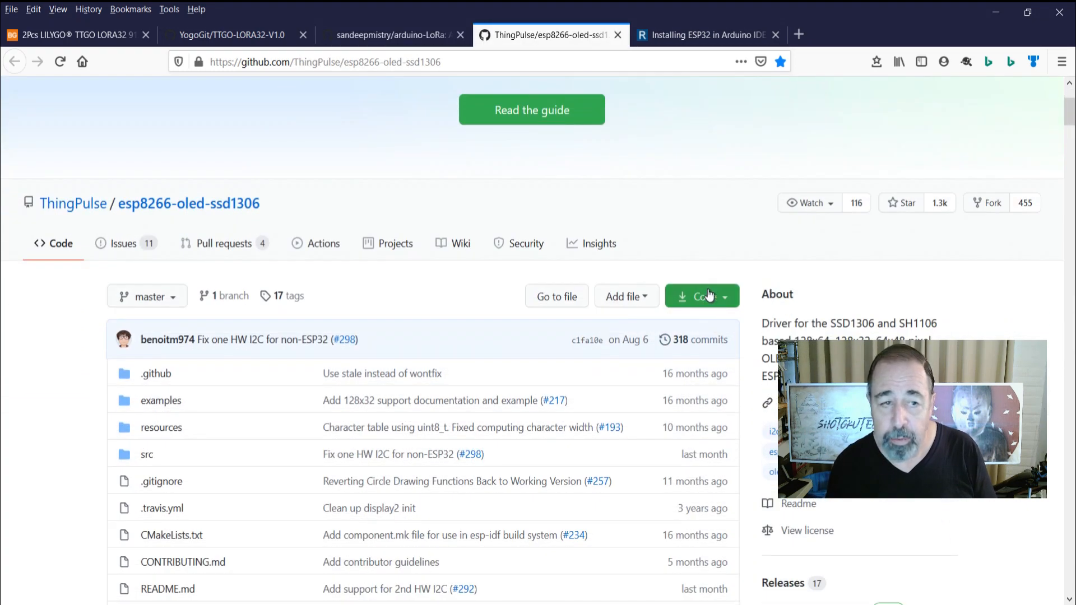
left_click(702, 295)
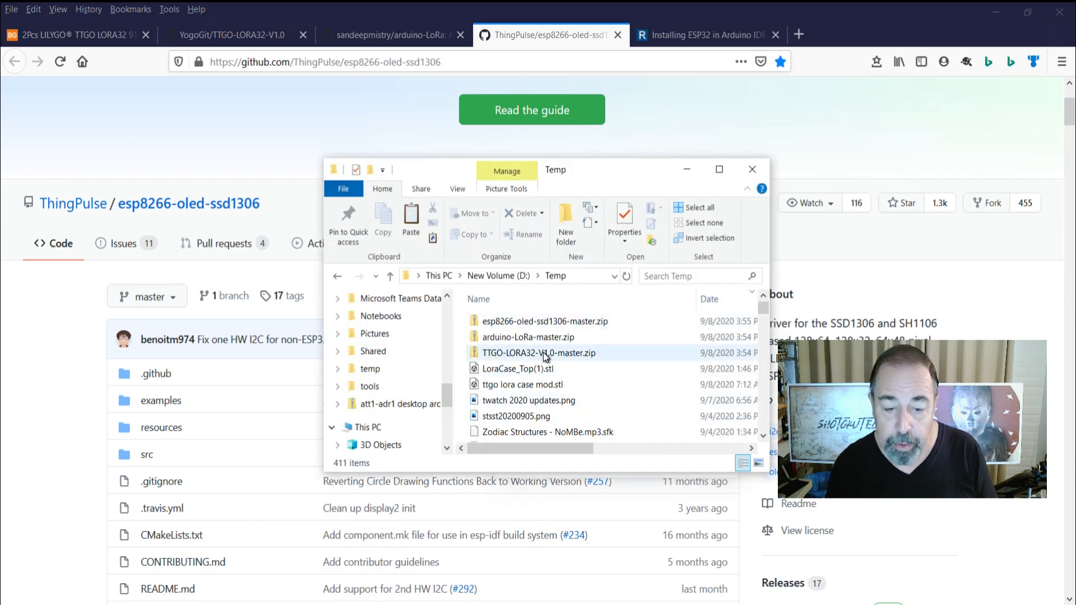
mouse_move(544, 355)
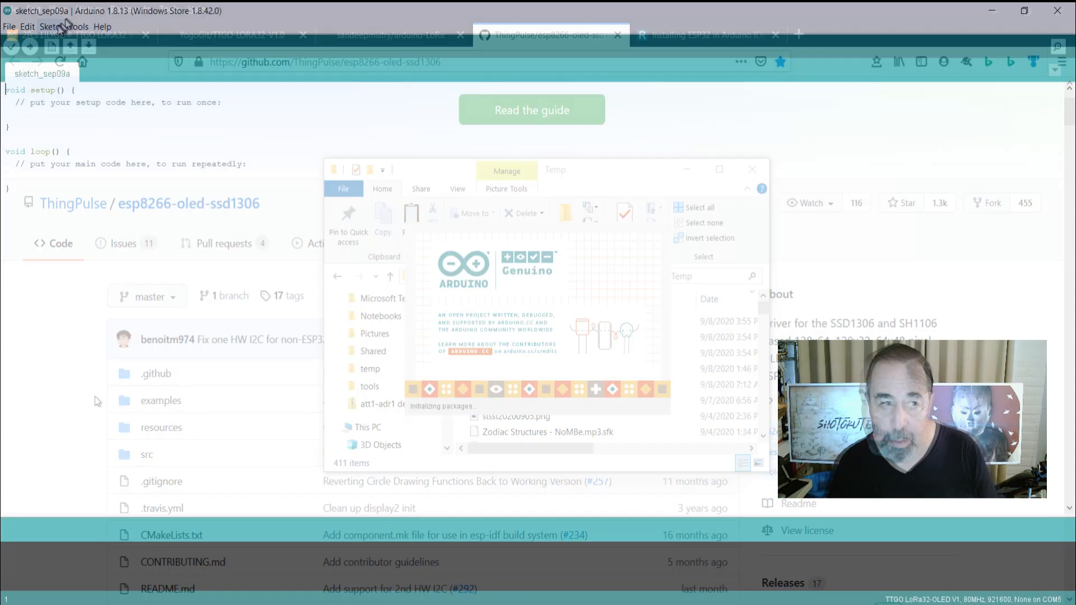
Step: Add esp8266-oled-ssd1306-master.zip from Temp as an Arduino library
left_click(54, 26)
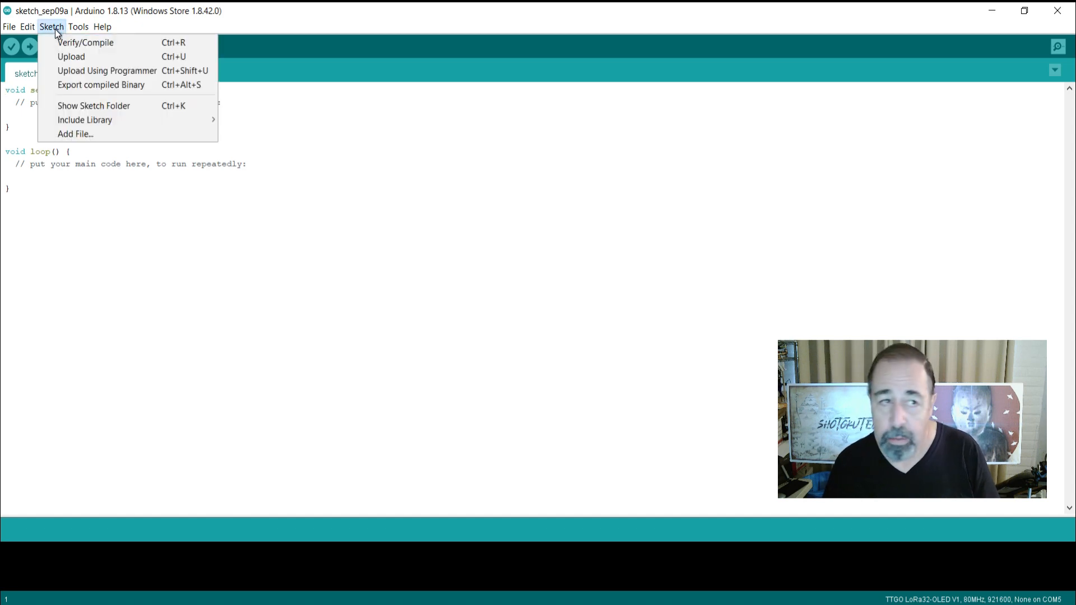
mouse_move(84, 120)
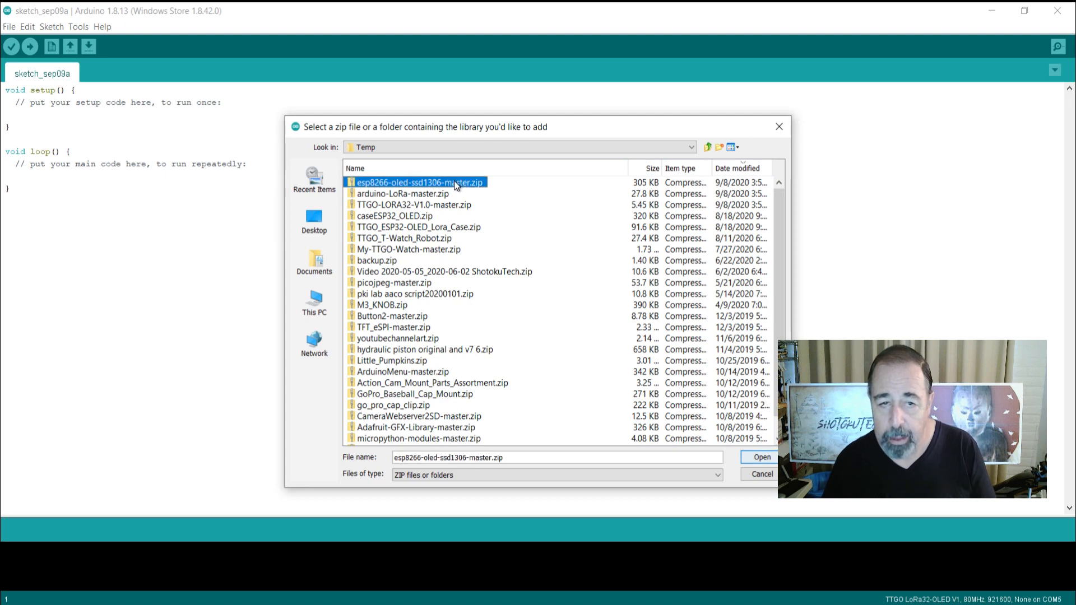
left_click(761, 457)
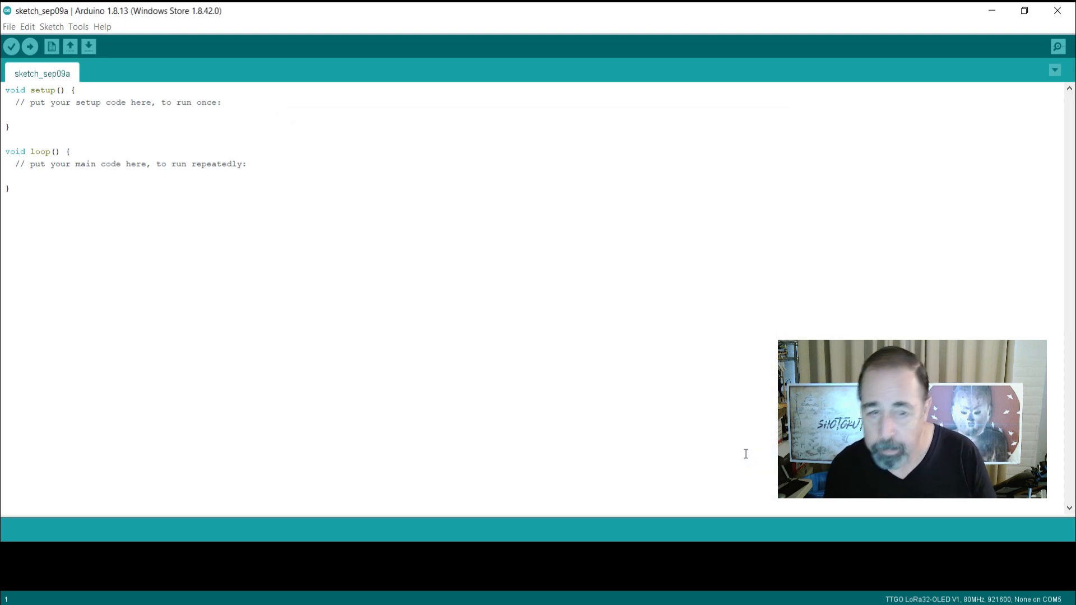
Step: Add arduino-LoRa-master.zip from D:\Temp, sorted by date modified, as a library
left_click(50, 27)
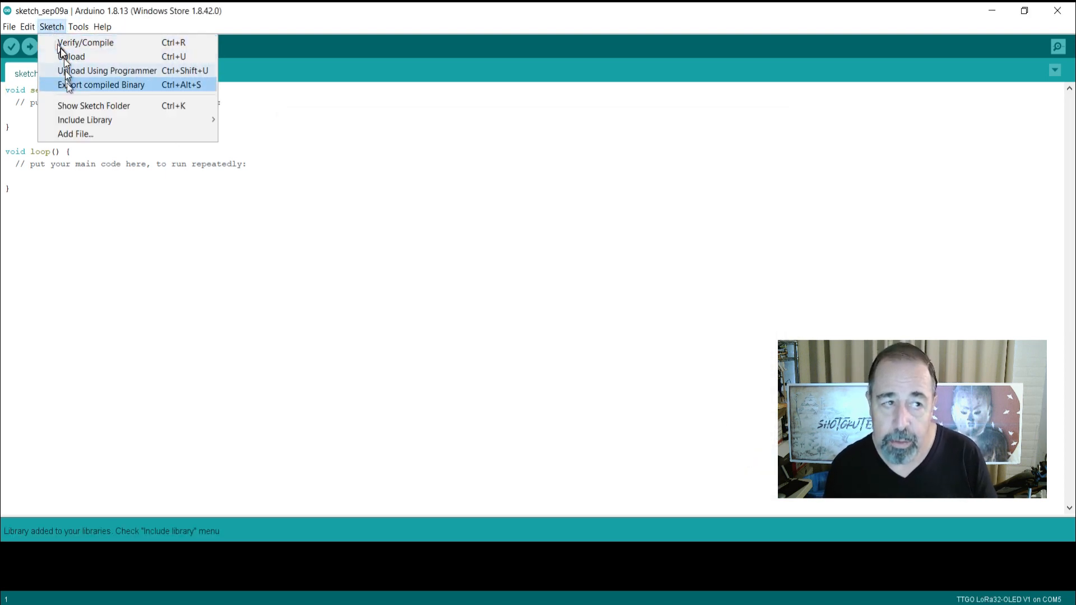
mouse_move(197, 134)
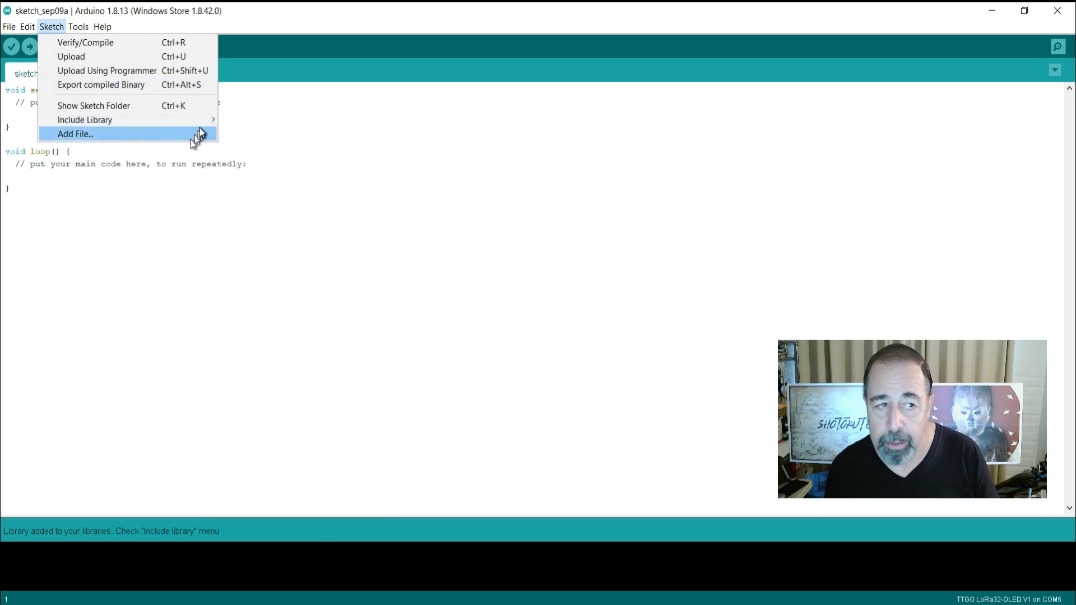
left_click(74, 134)
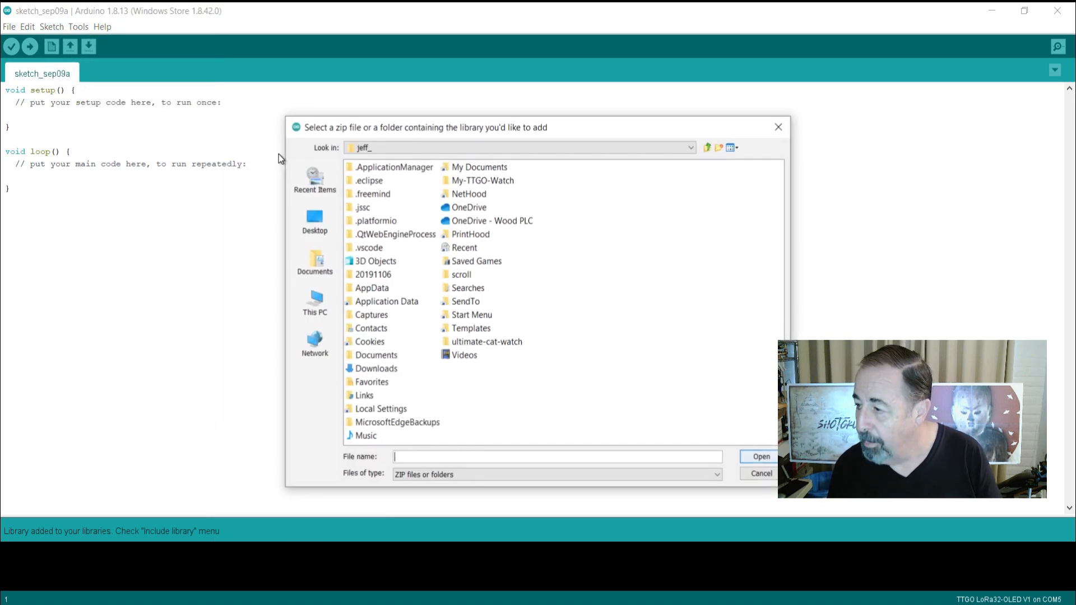
left_click(687, 147)
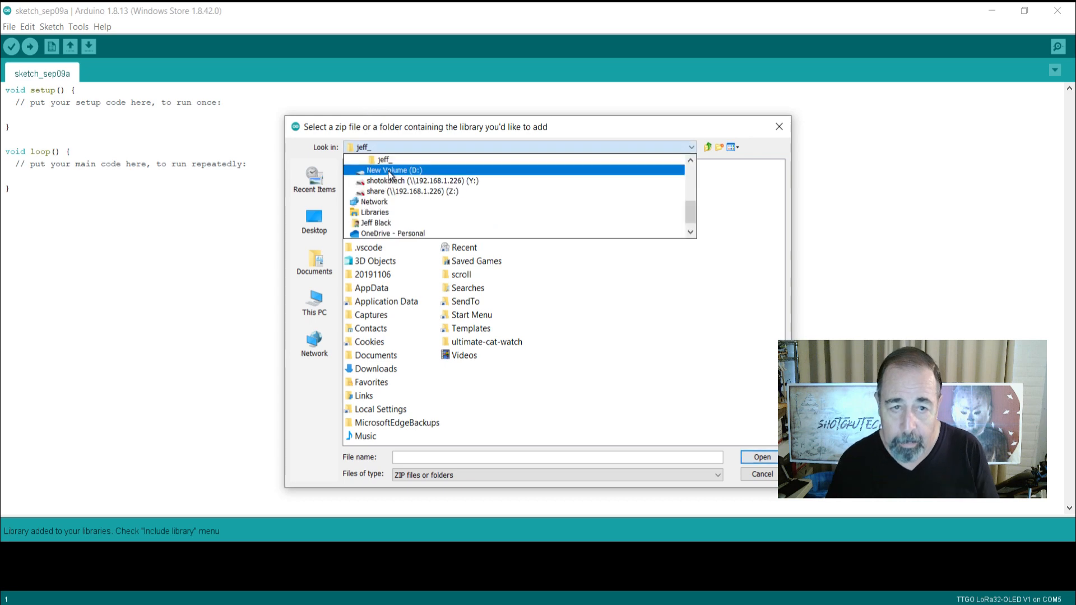
left_click(394, 170)
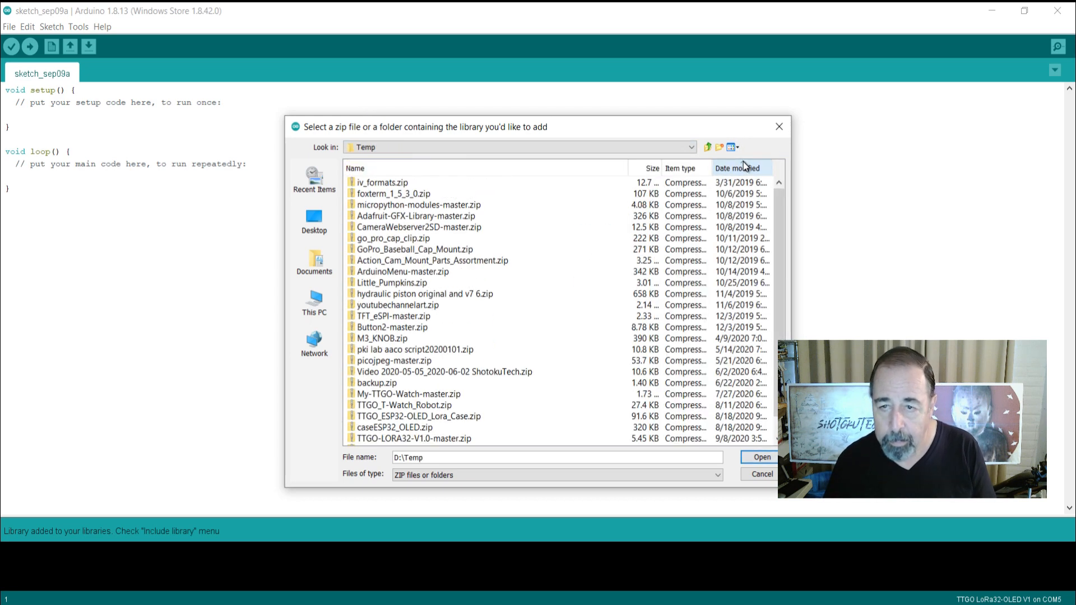
left_click(738, 169)
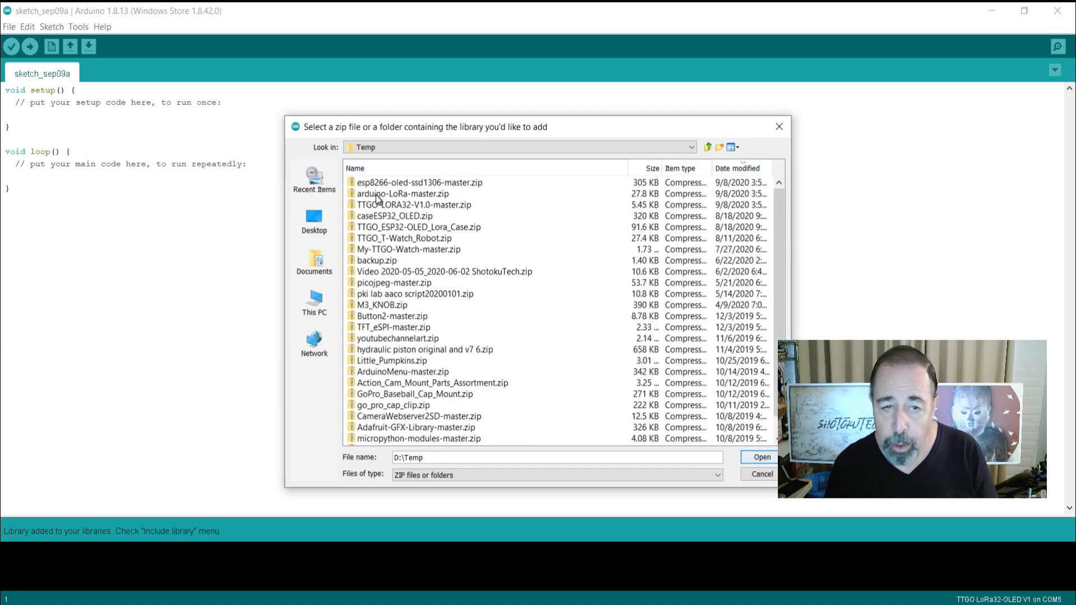
left_click(762, 473)
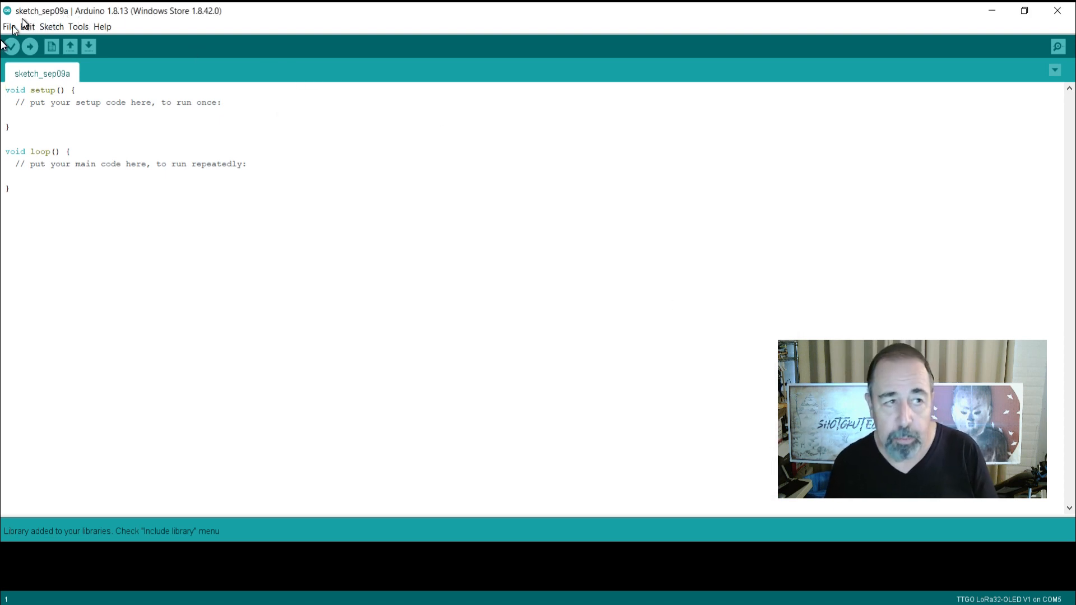
Step: Set the Espressif package_esp32_index.json URL as an Additional Boards Manager URL in Preferences
left_click(8, 26)
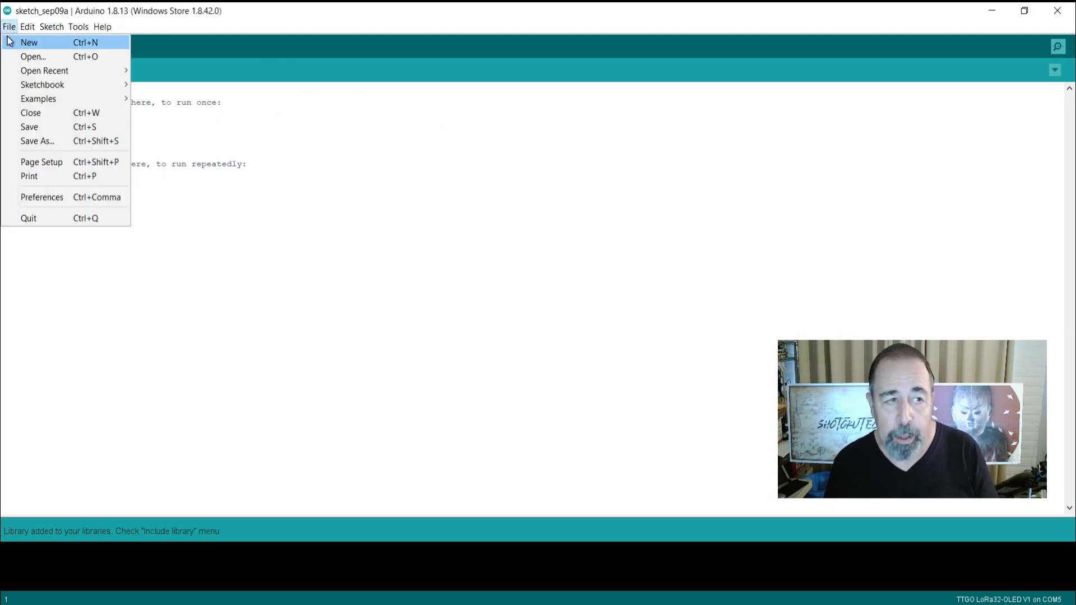
left_click(41, 197)
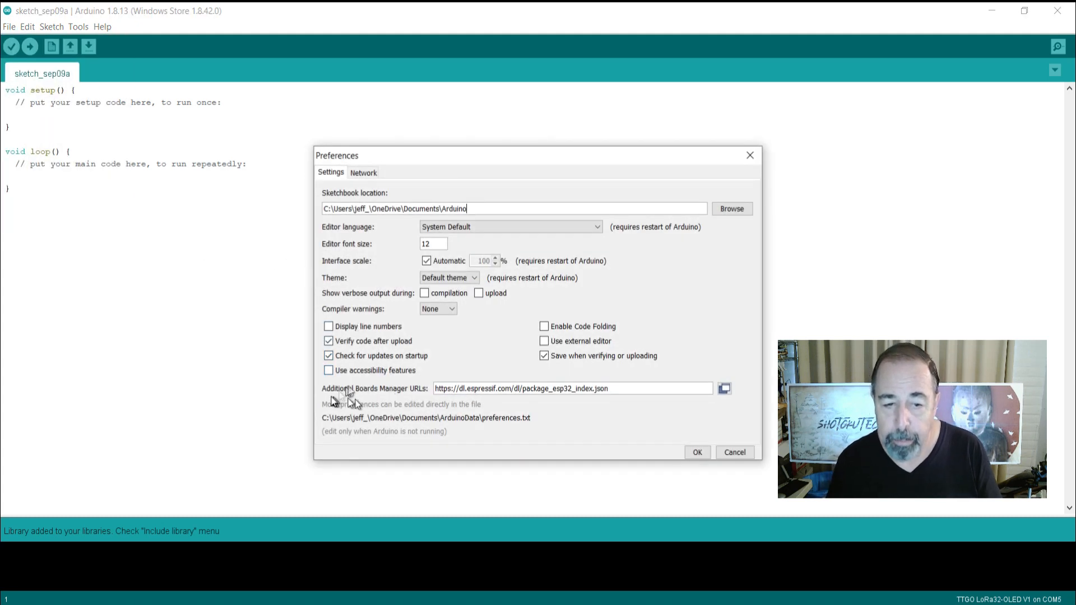
left_click(629, 388)
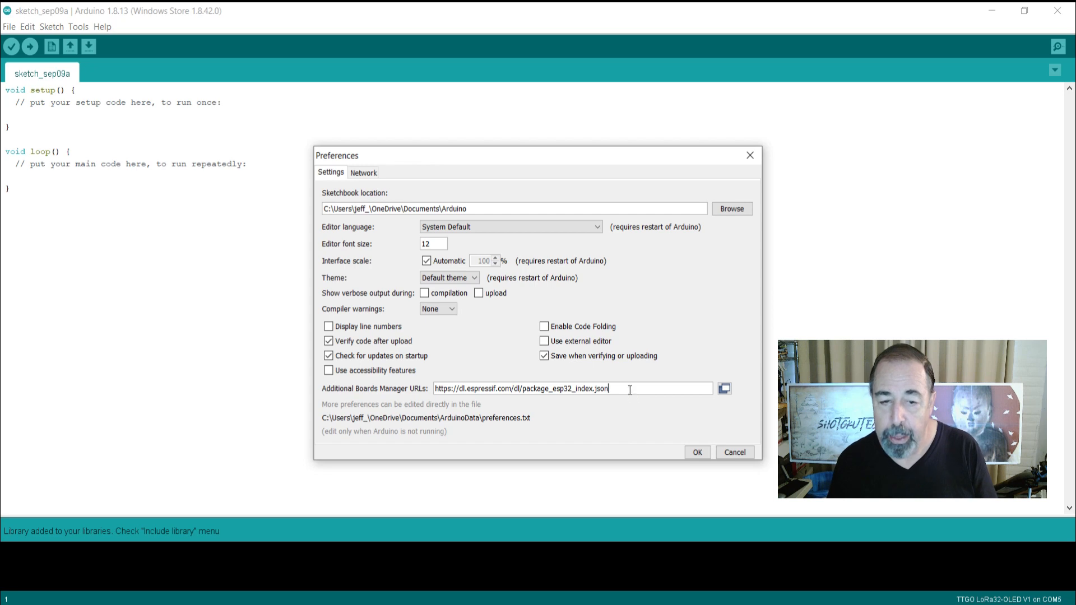
mouse_move(481, 401)
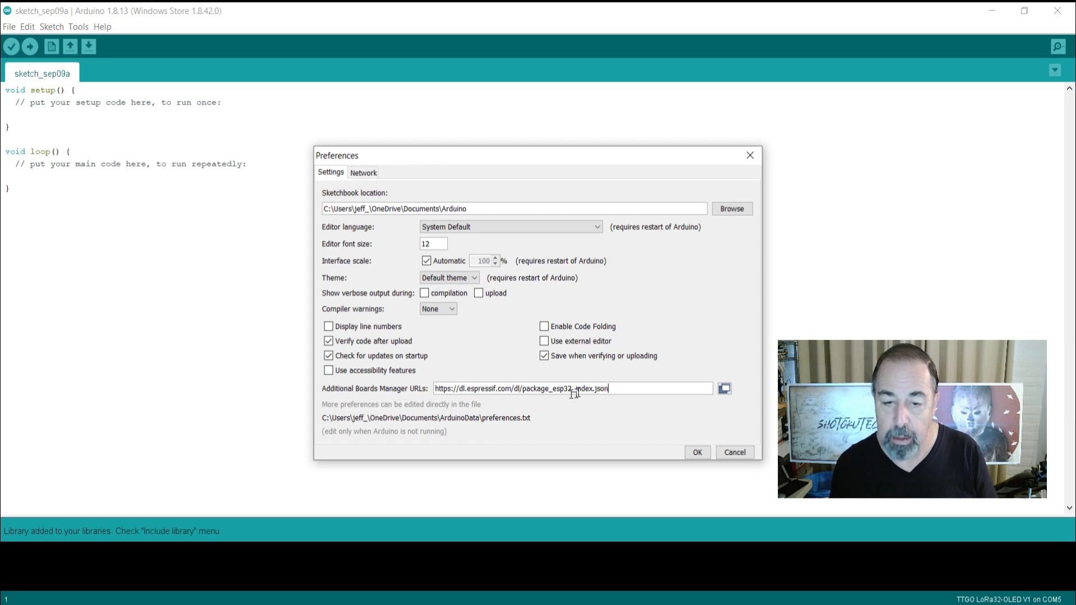
mouse_move(725, 452)
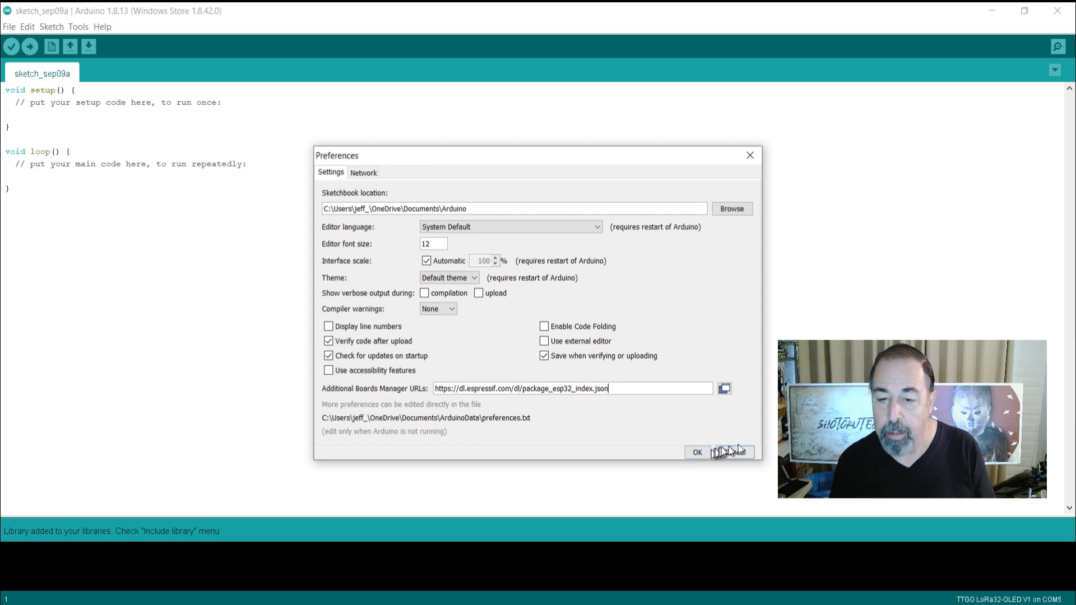
left_click(697, 453)
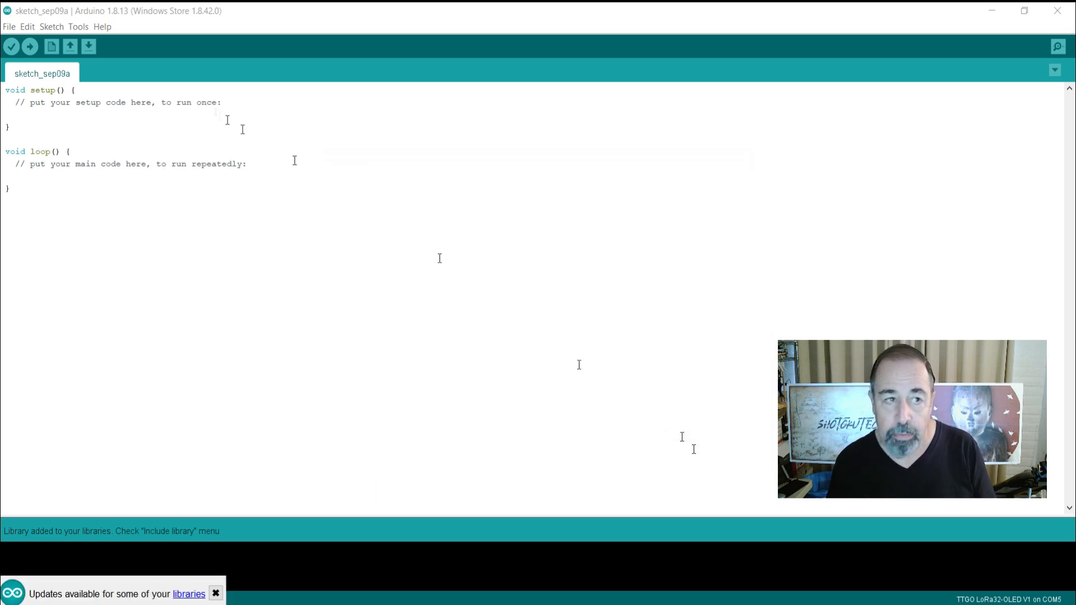
Step: Confirm in Boards Manager that Espressif esp32 1.0.4 is installed
left_click(78, 26)
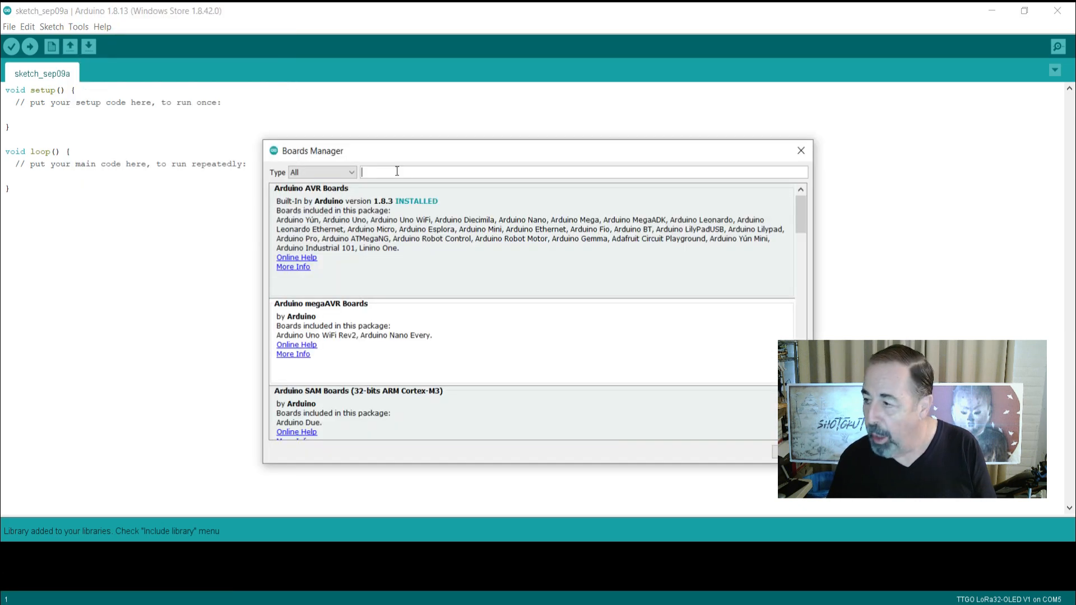
type("esp32")
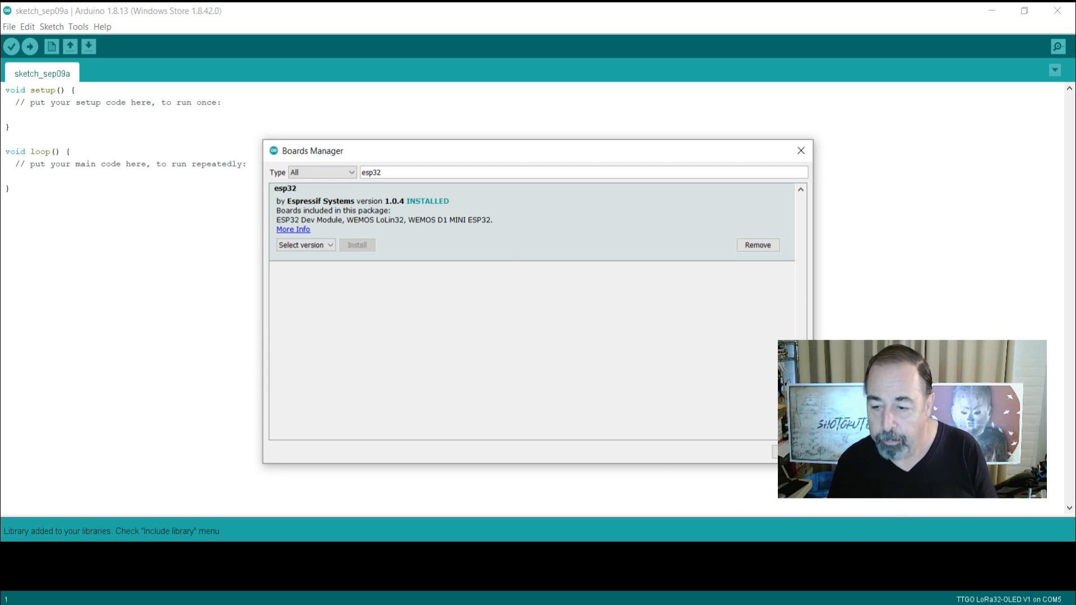
left_click(800, 150)
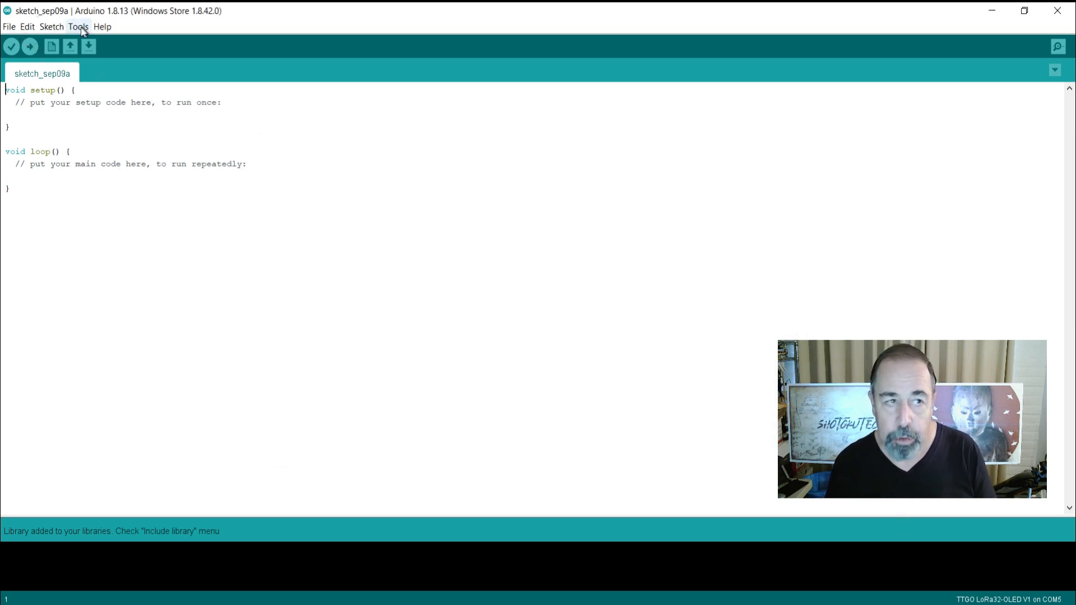
left_click(78, 27)
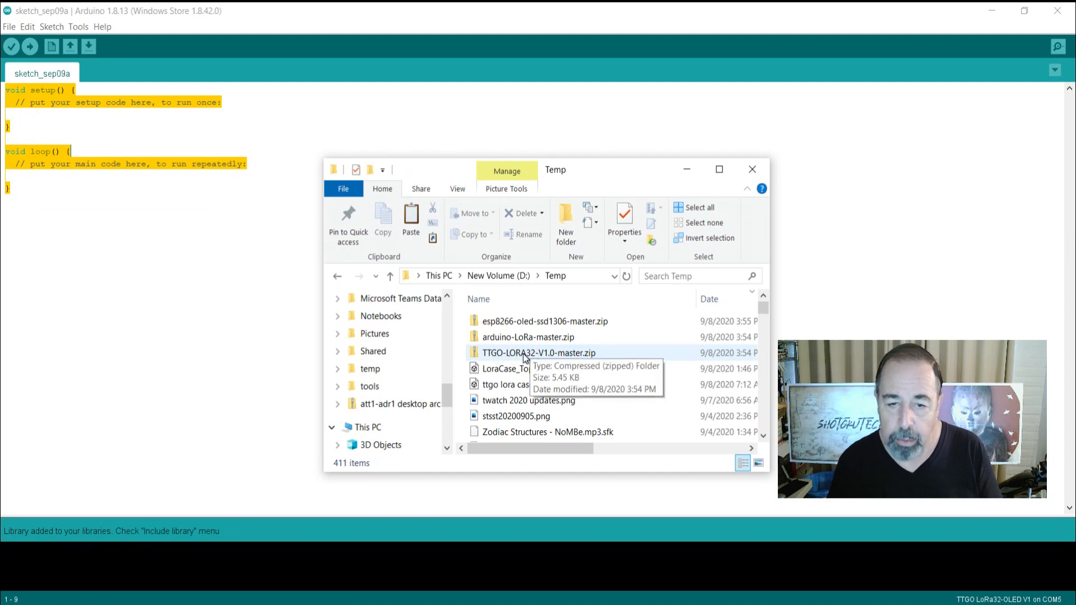
Step: Open Receiver.ino from Documents\Arduino\TTGO-LORA32-V1.0-master\Receiver
left_click(538, 353)
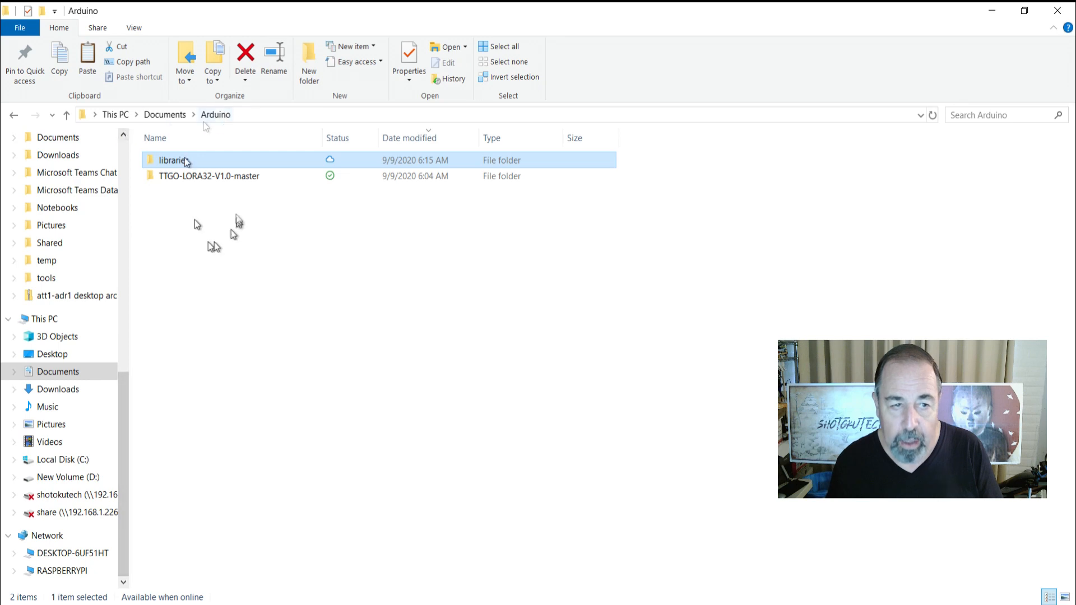
left_click(209, 176)
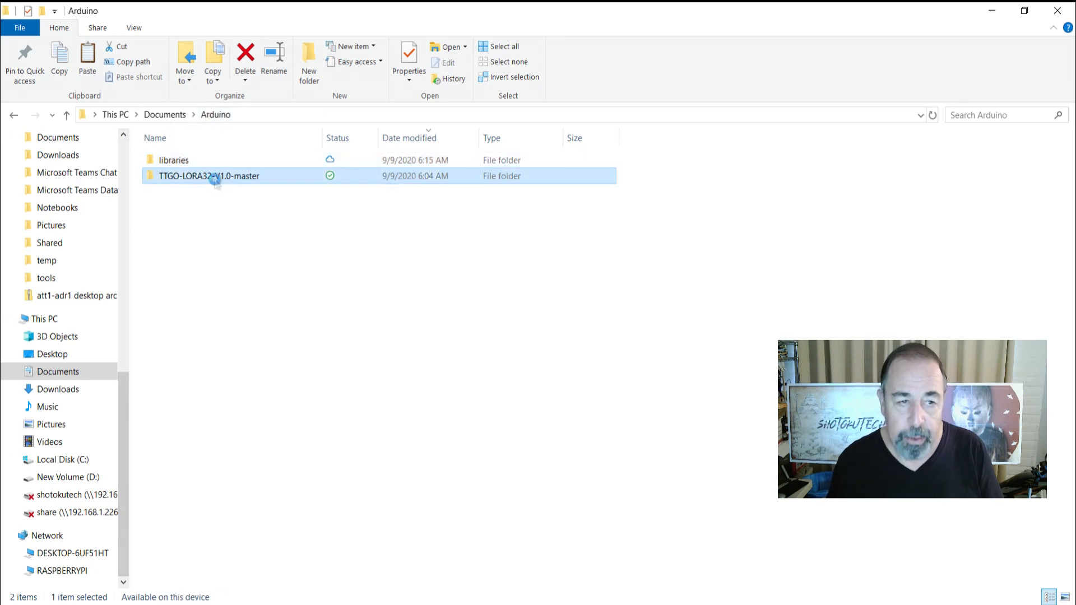
double_click(207, 179)
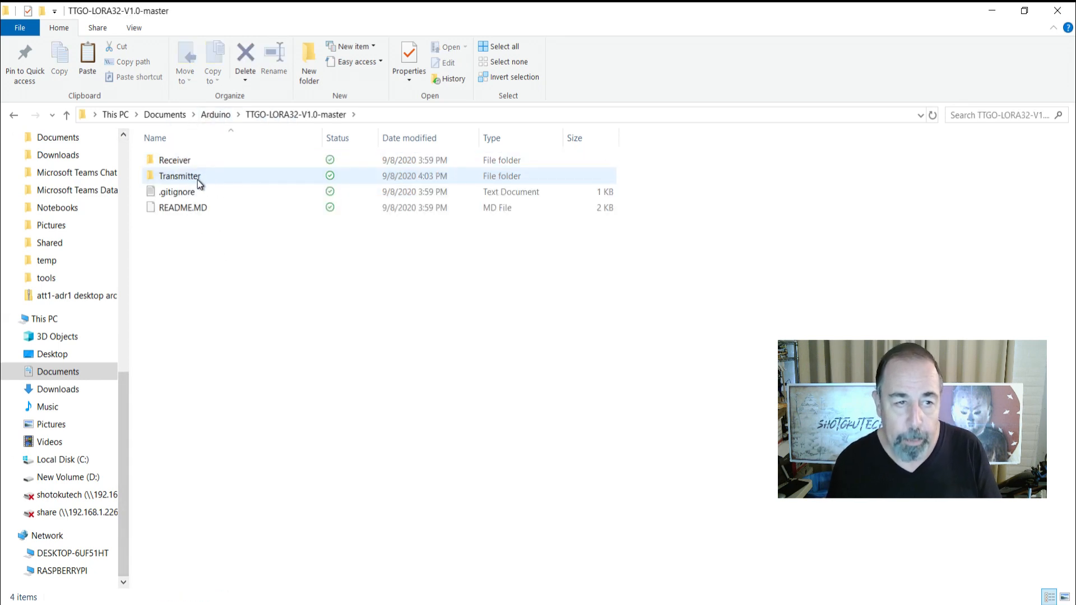
left_click(174, 160)
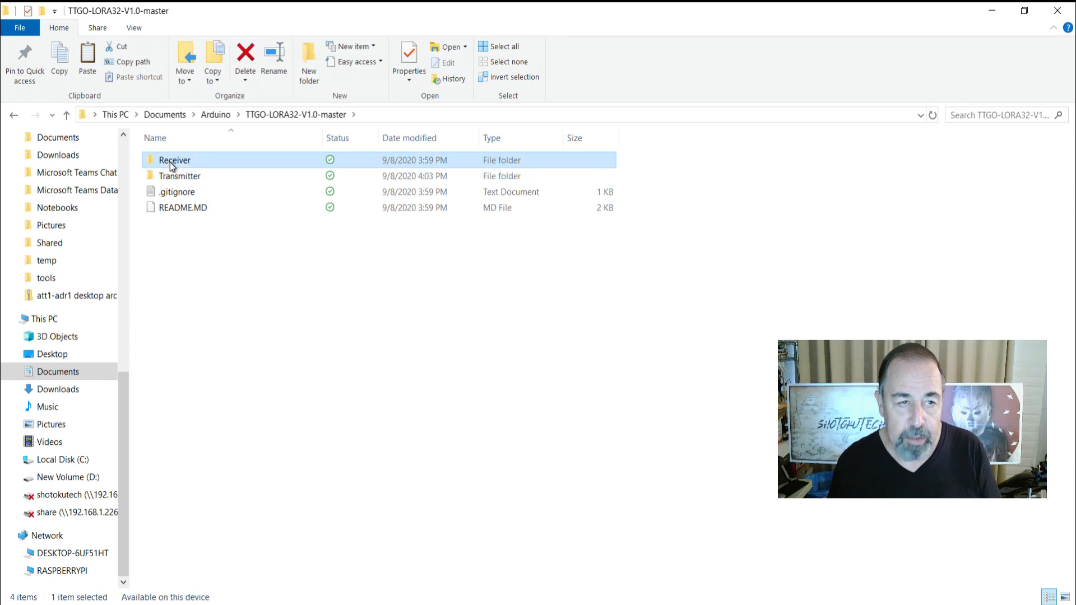
double_click(174, 160)
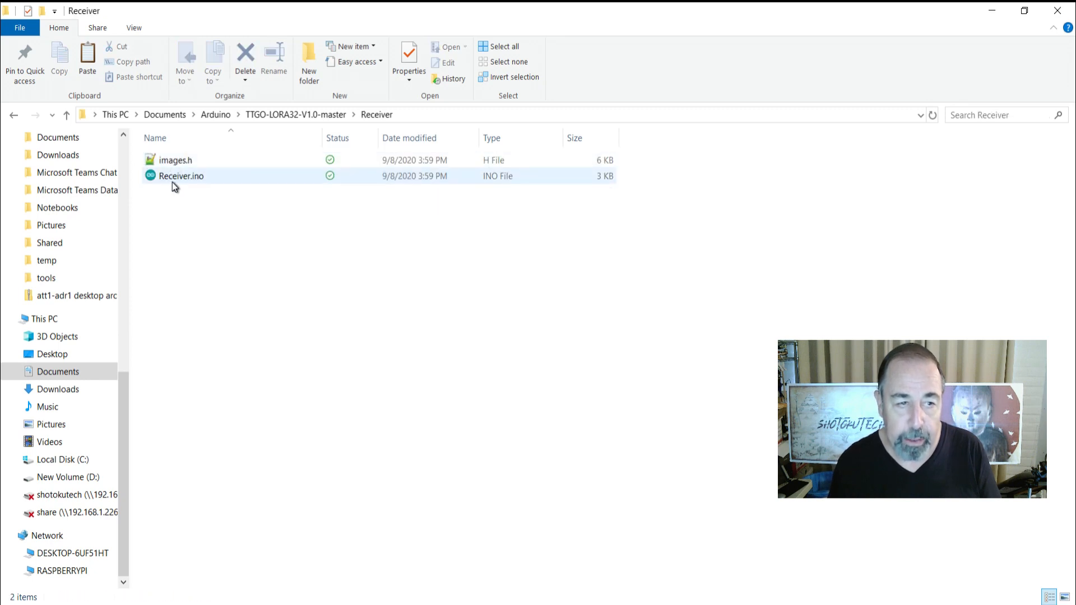
double_click(181, 176)
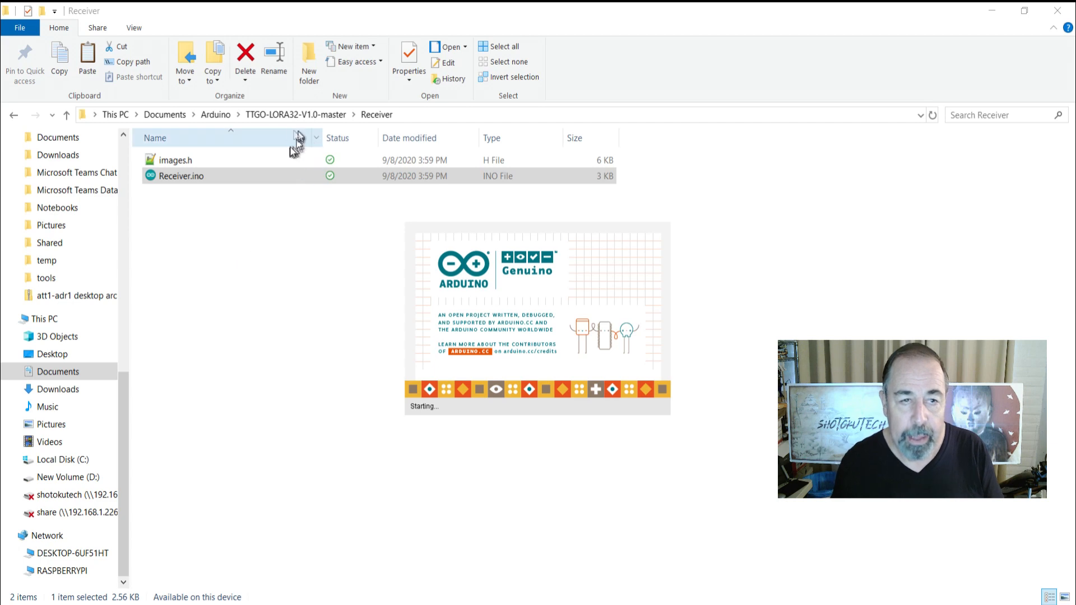
Step: Scroll through the Receiver code from the defines down to displayLoraData and showLogo
double_click(188, 176)
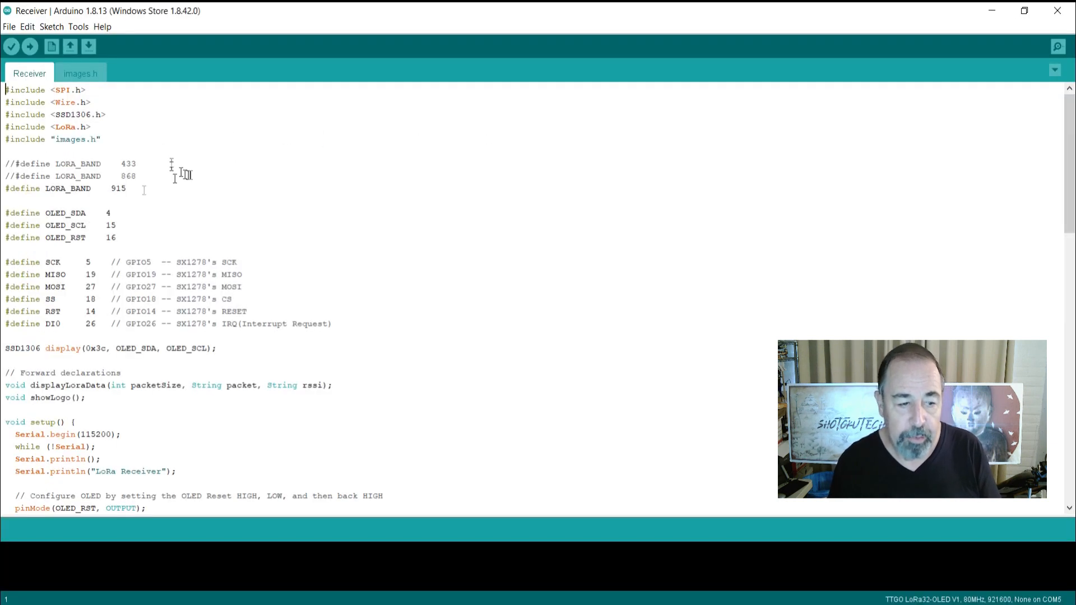
mouse_move(31, 47)
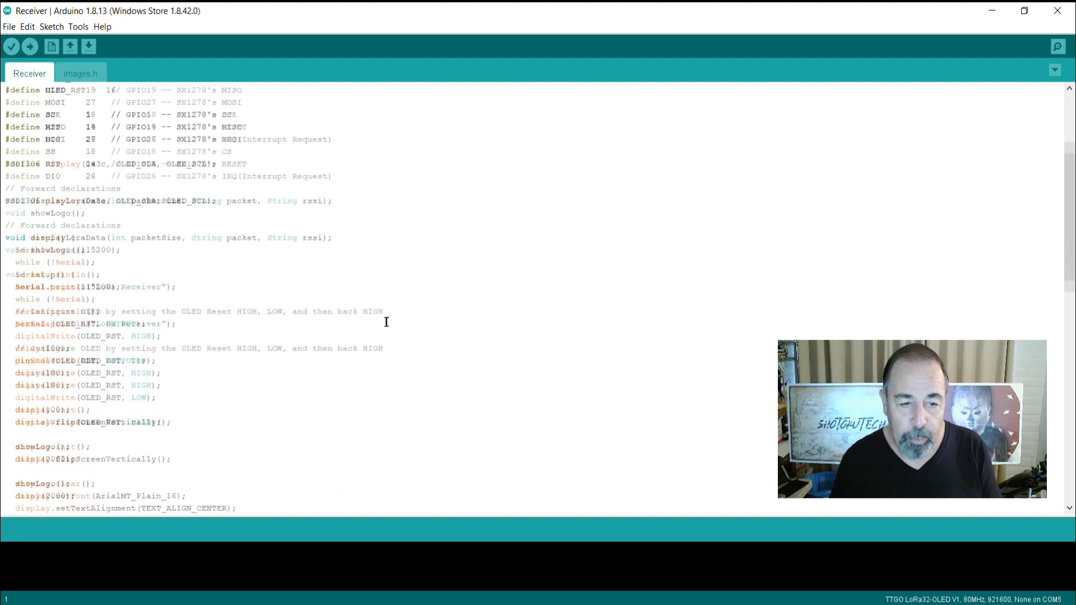
scroll("down", 3)
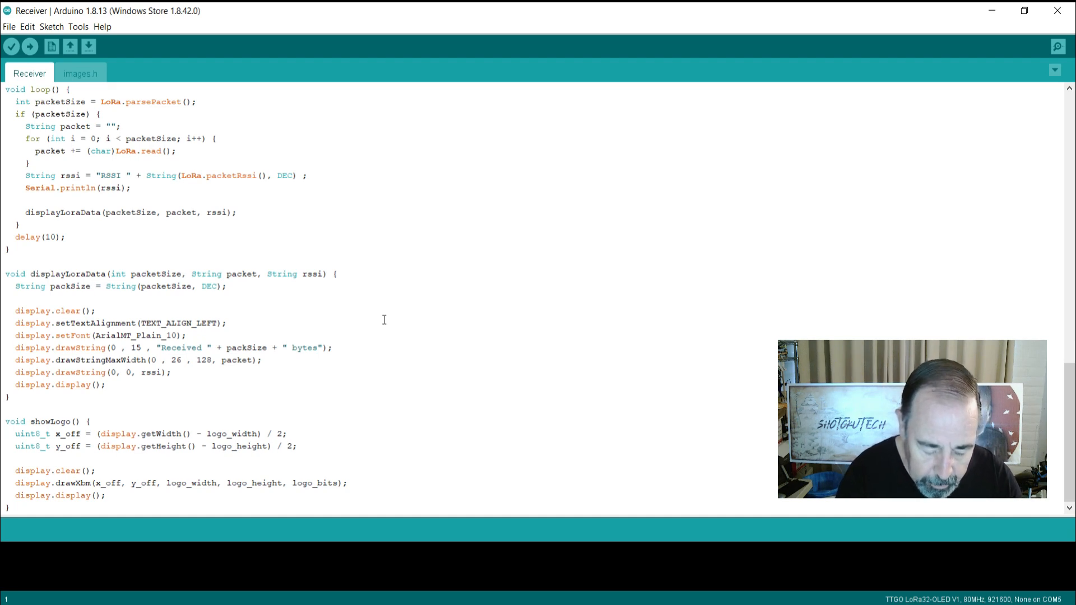
left_click(78, 26)
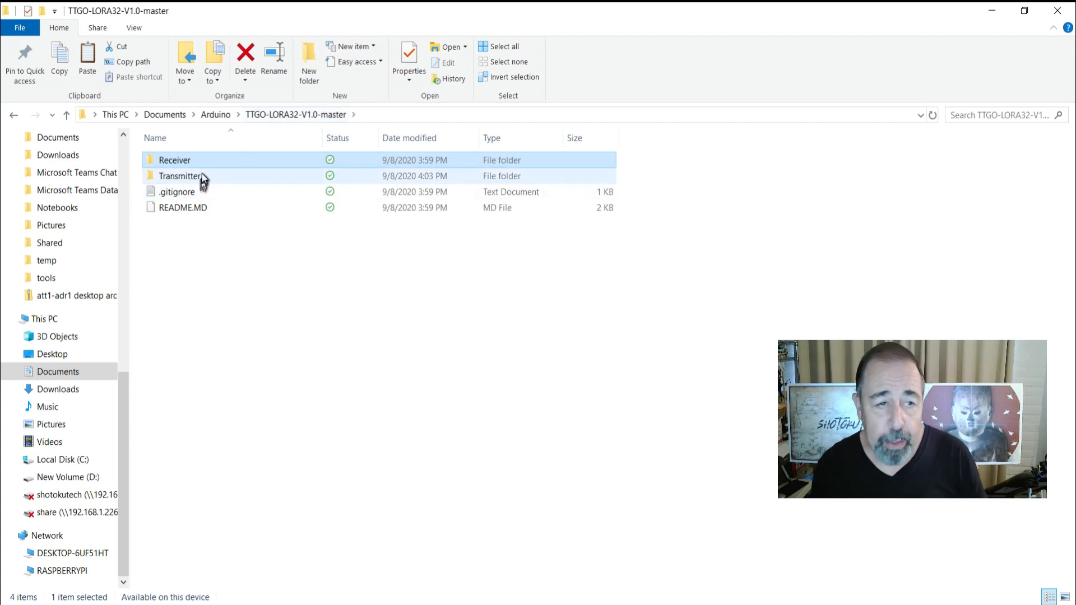
Step: Open the Transmitter folder and its Transmitter.ino sketch in Arduino IDE
double_click(179, 175)
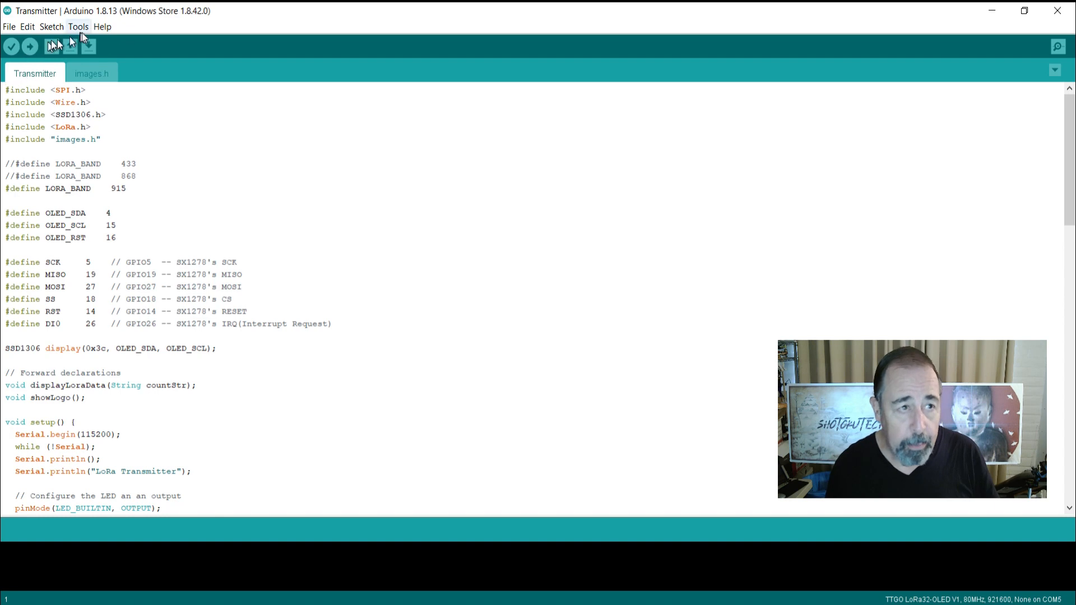
Step: Upload the Transmitter sketch to the TTGO LoRa32 board until 'Done uploading'
left_click(77, 26)
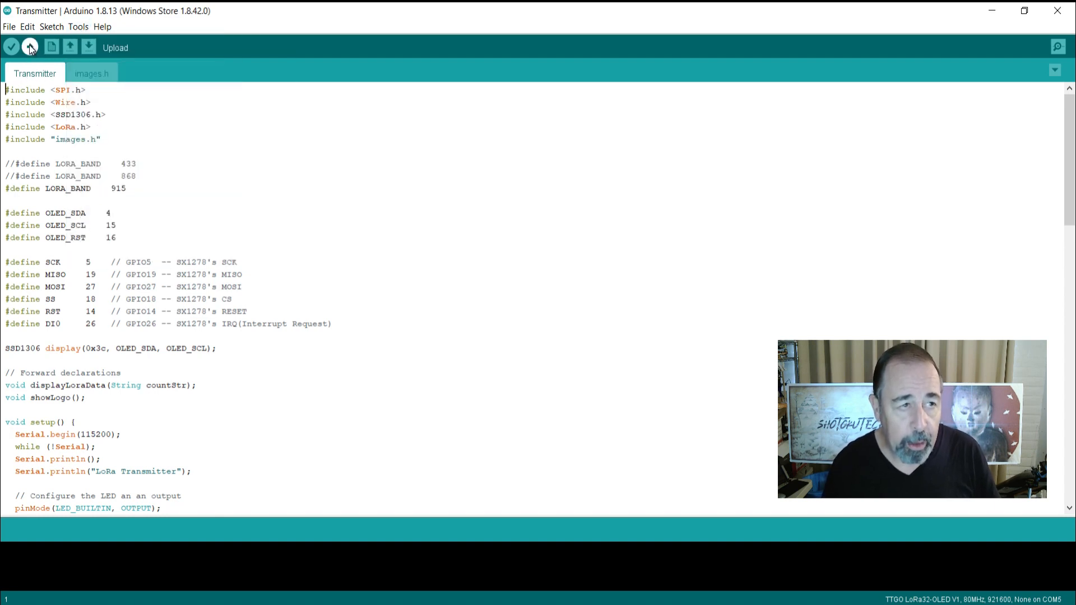
left_click(30, 47)
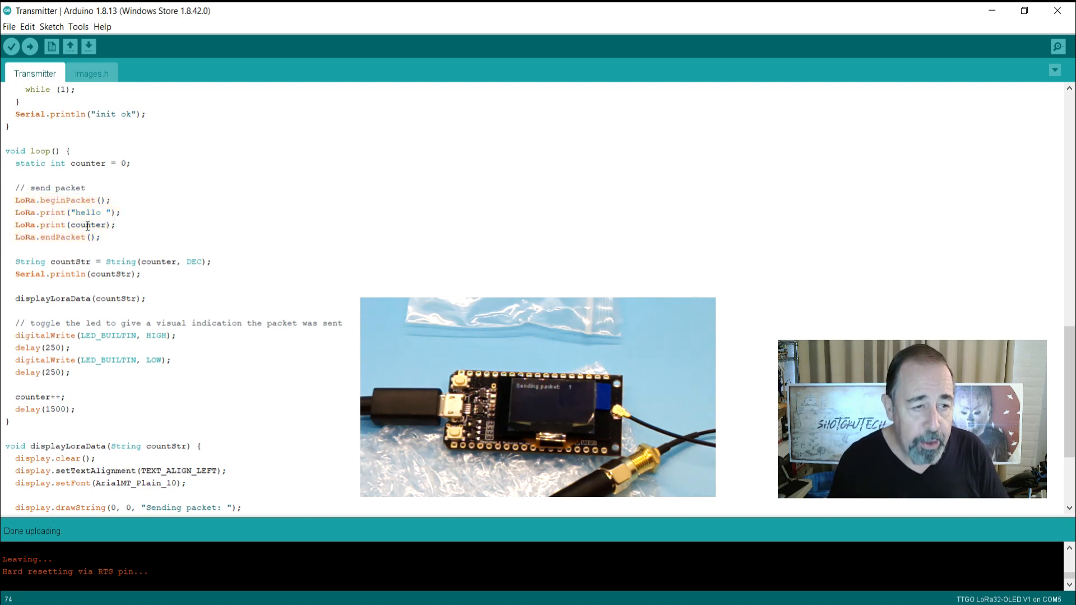
double_click(90, 225)
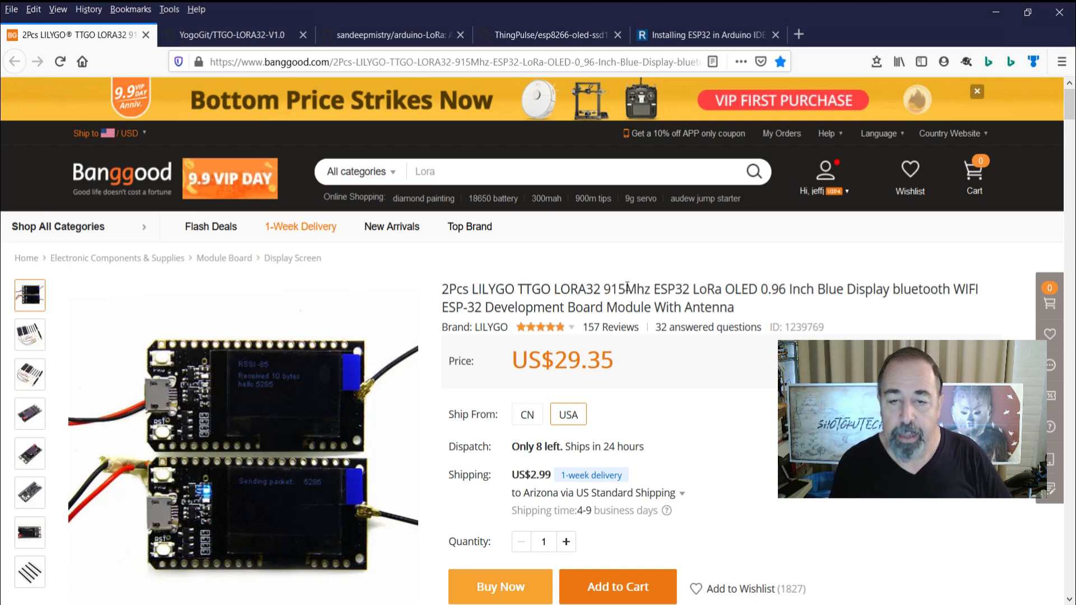
Step: Bring up the 2Pcs LILYGO TTGO LORA32 915Mhz ESP32 LoRa OLED listing in Firefox
double_click(627, 288)
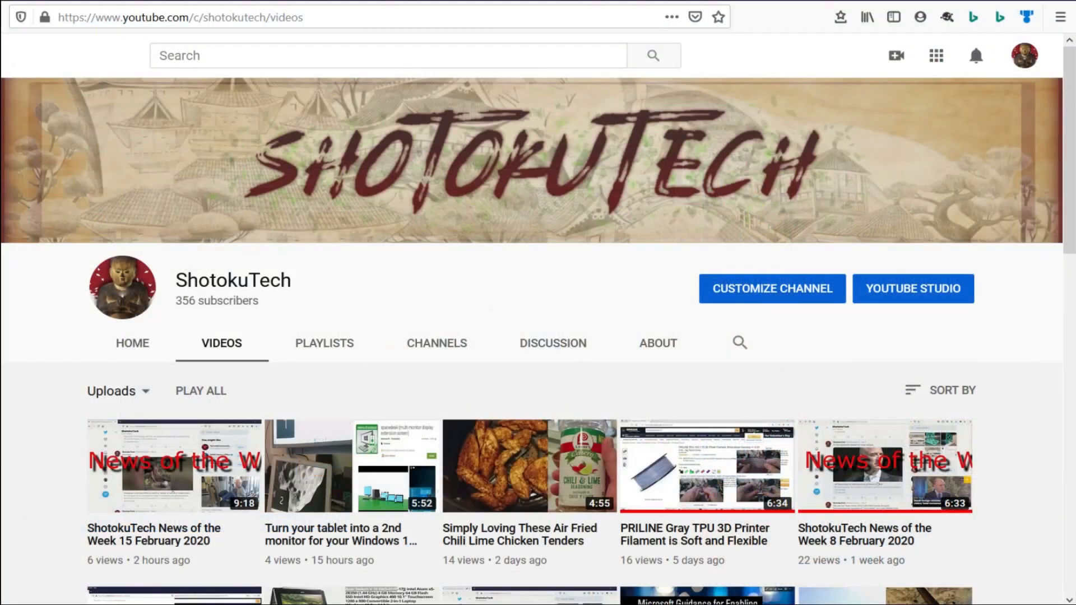
scroll("down", 3)
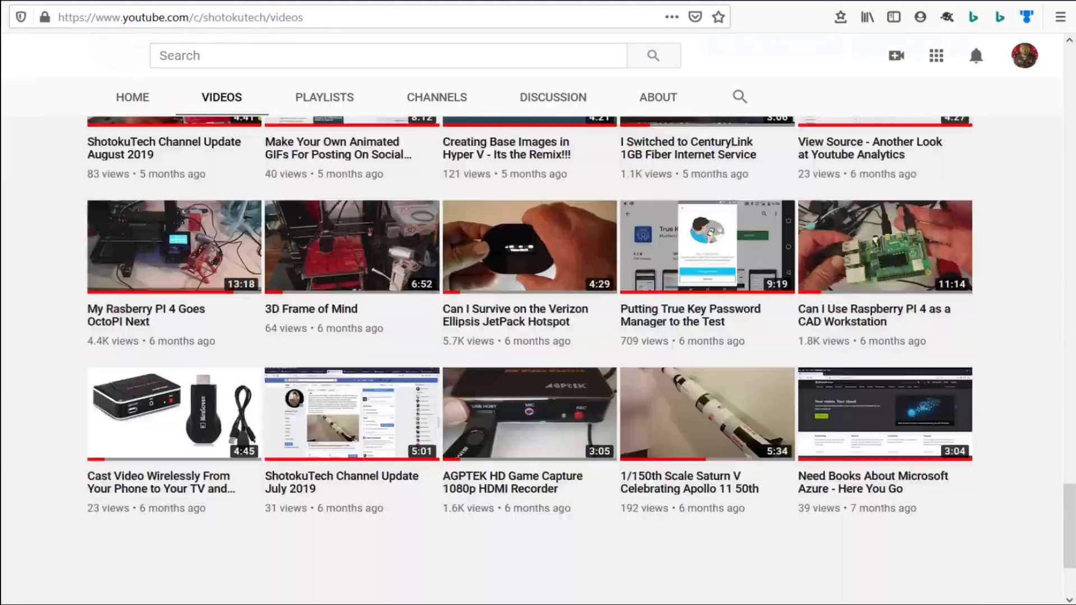
scroll("down", 3)
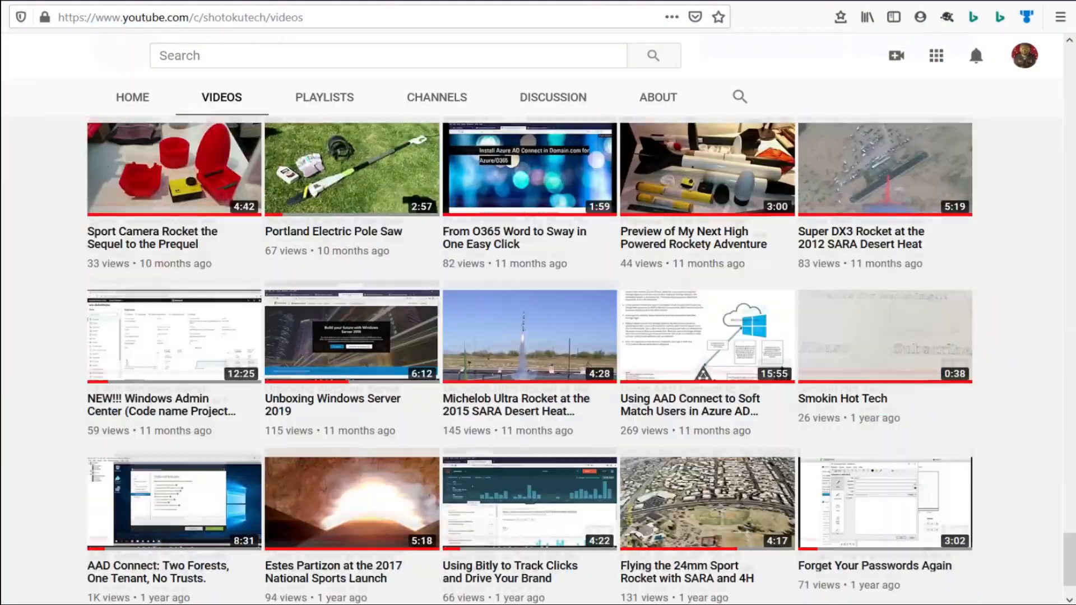
scroll("down", 3)
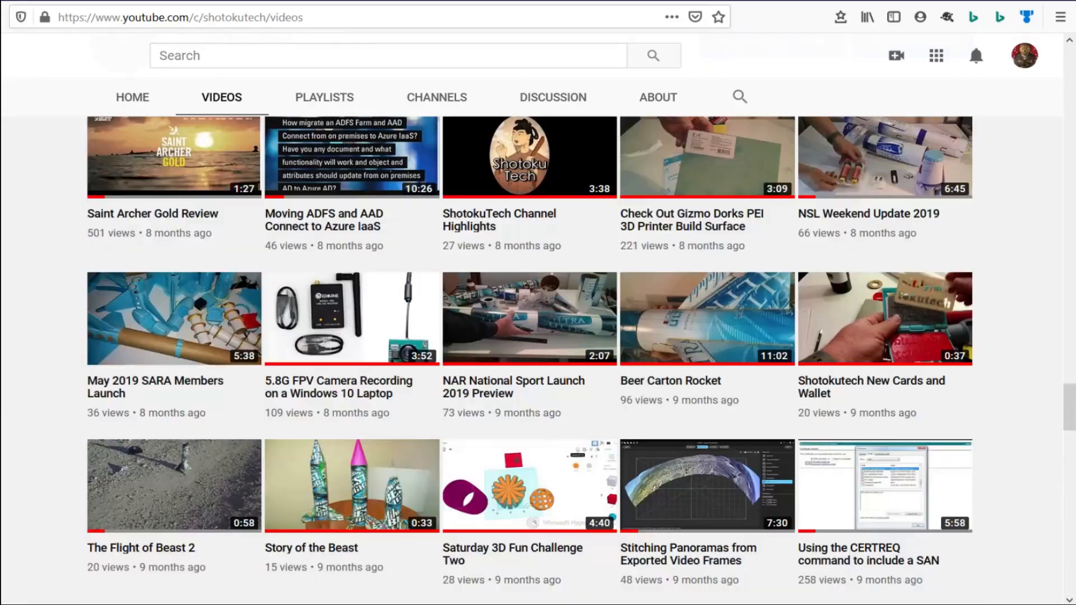